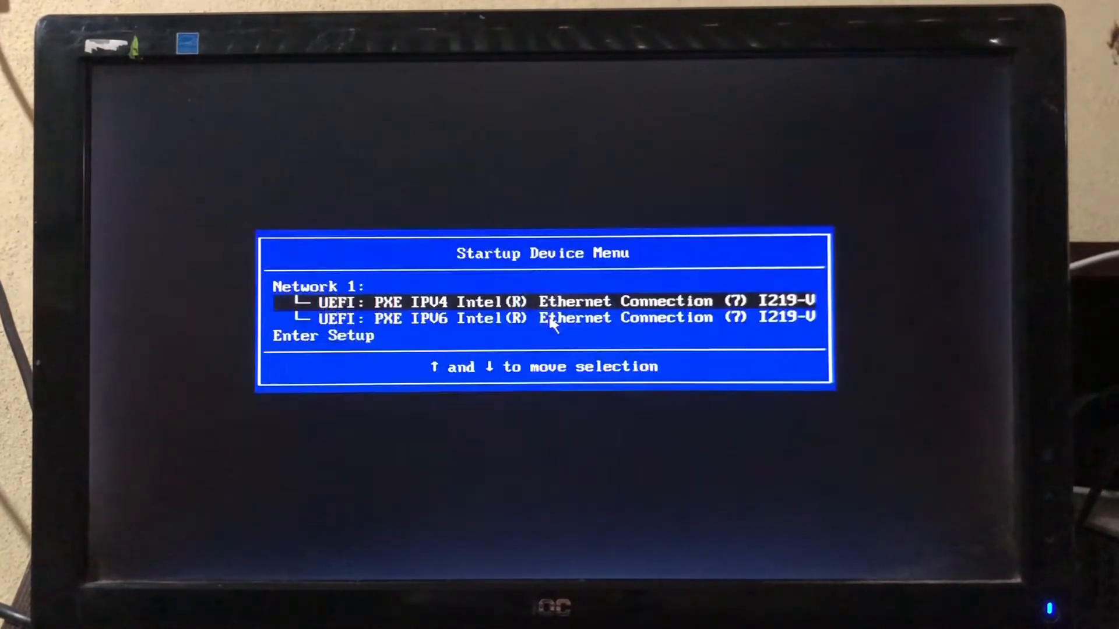
Choose Enter Setup from the Startup Device Menu to reach the BIOS main page.
{"action": "key", "text": "down"}
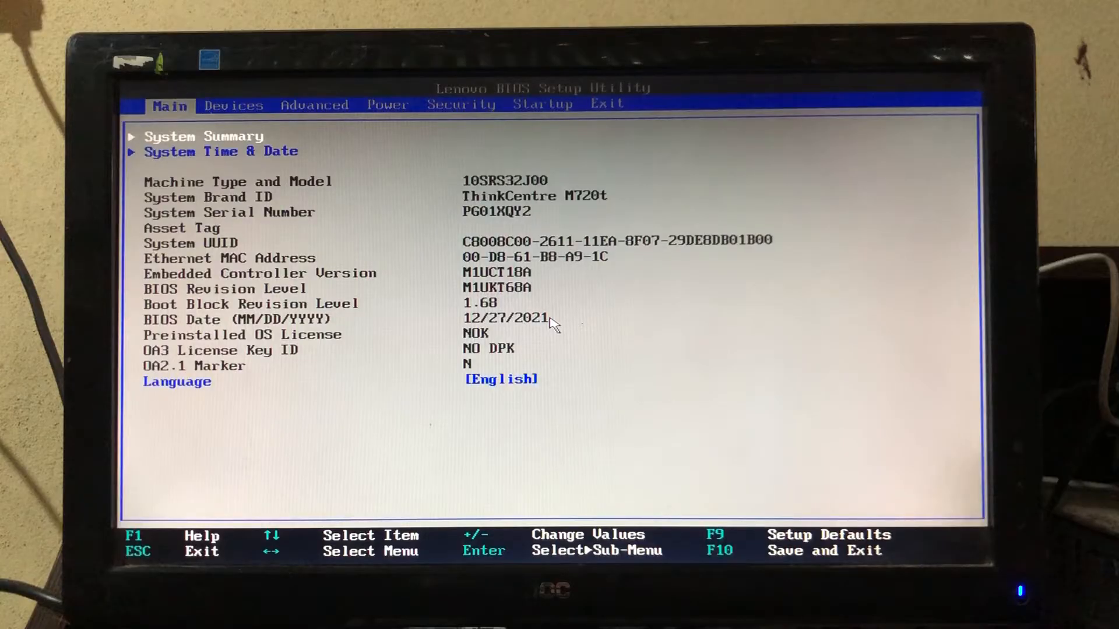
Move through the Advanced tab to the Startup settings page.
{"action": "left_click", "coordinate": [313, 104]}
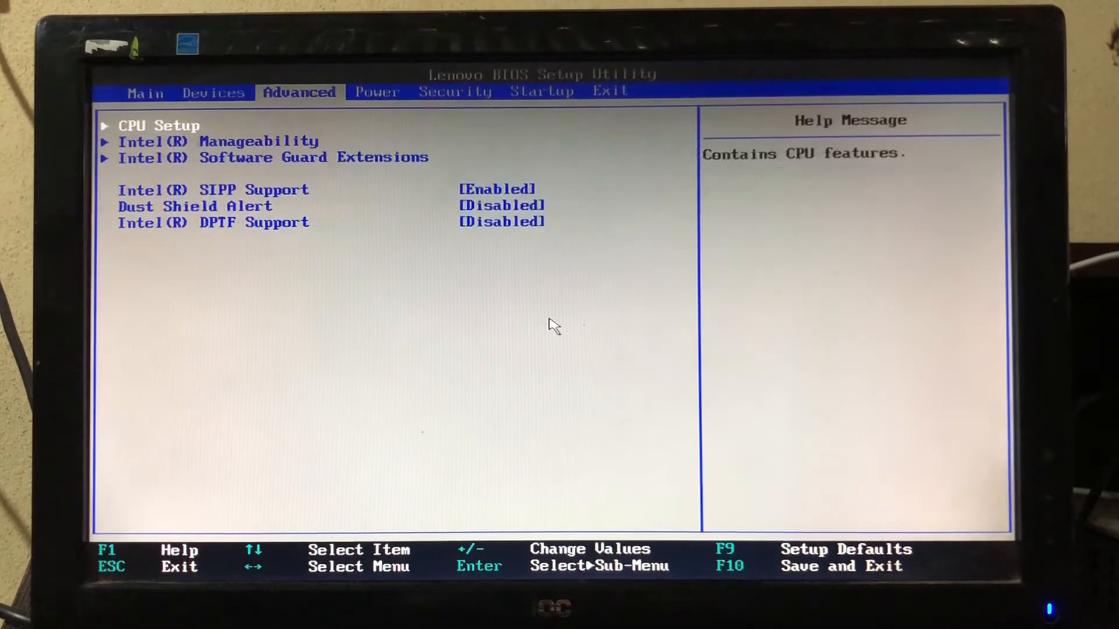
{"action": "left_click", "coordinate": [541, 91]}
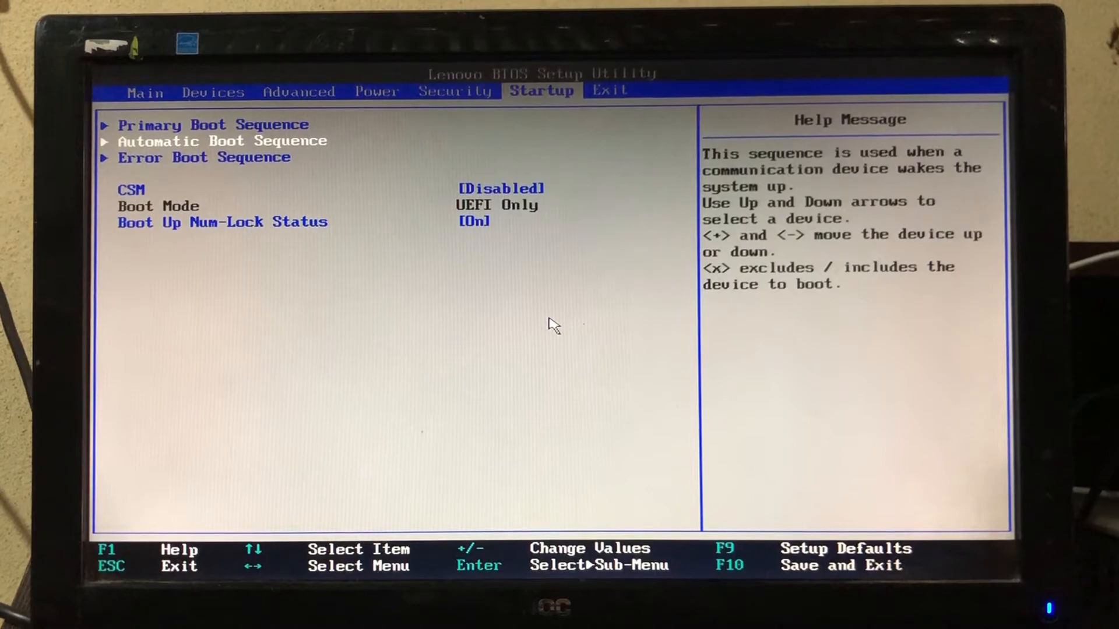
Move the SATA 1 WDC drive to the top of the automatic and error boot sequences.
{"action": "key", "text": "Return"}
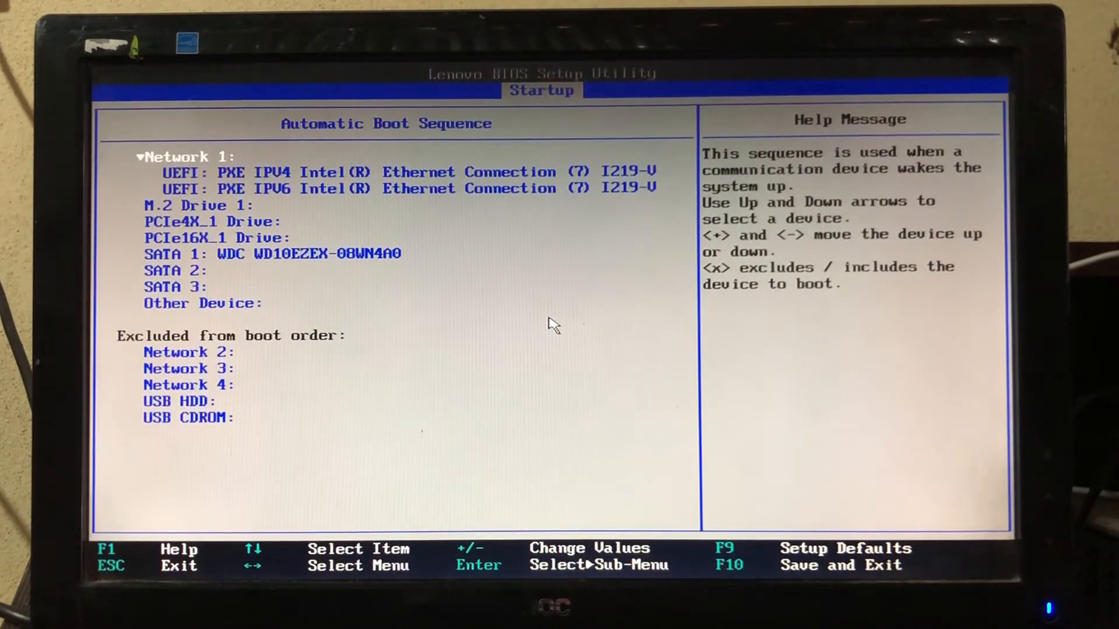
{"action": "key", "text": "Down"}
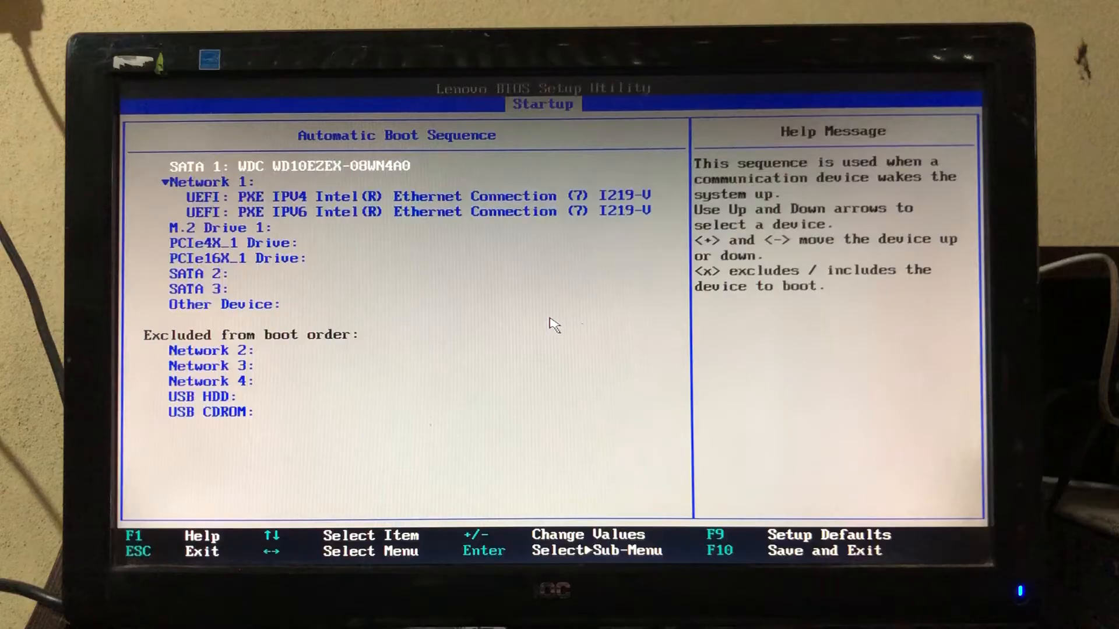
{"action": "key", "text": "Esc"}
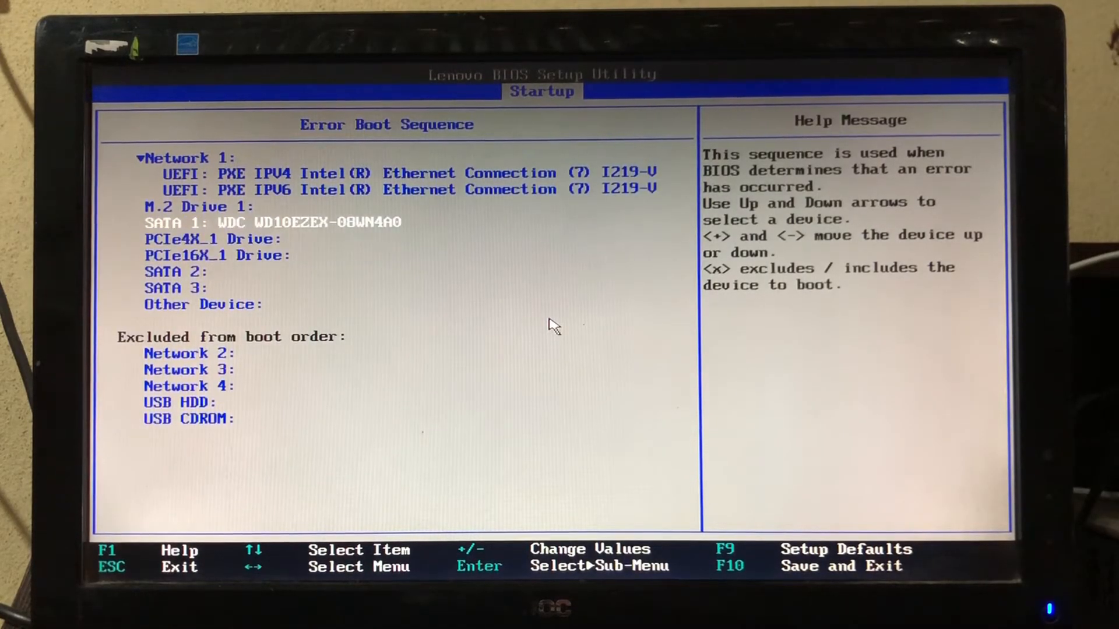
{"action": "key", "text": "Esc"}
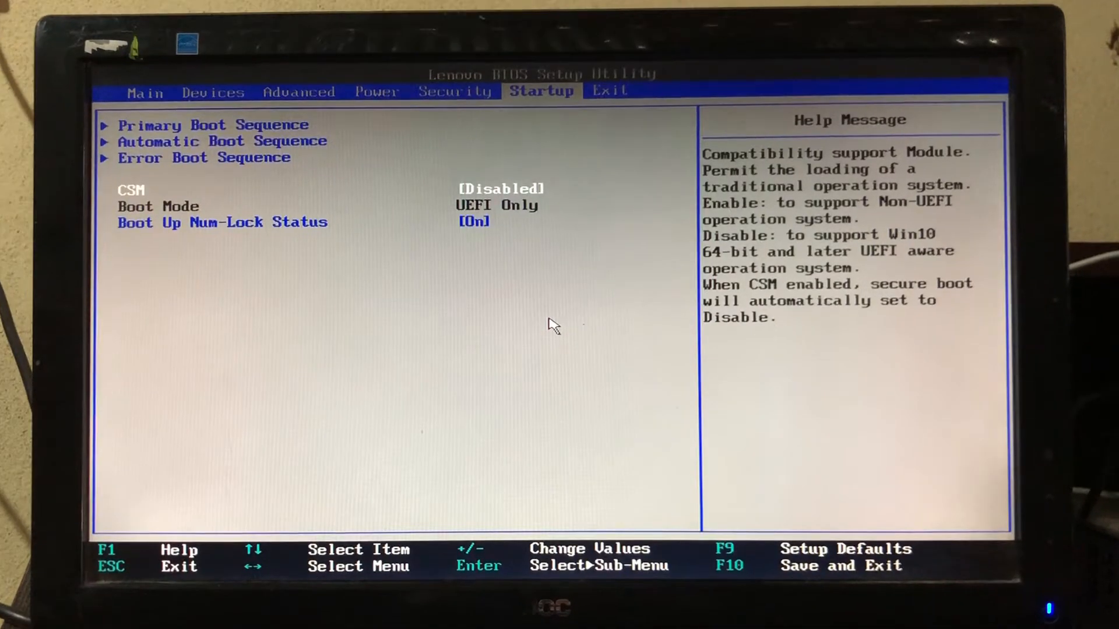
Enable CSM and save the BIOS settings with F10.
{"action": "key", "text": "Enter"}
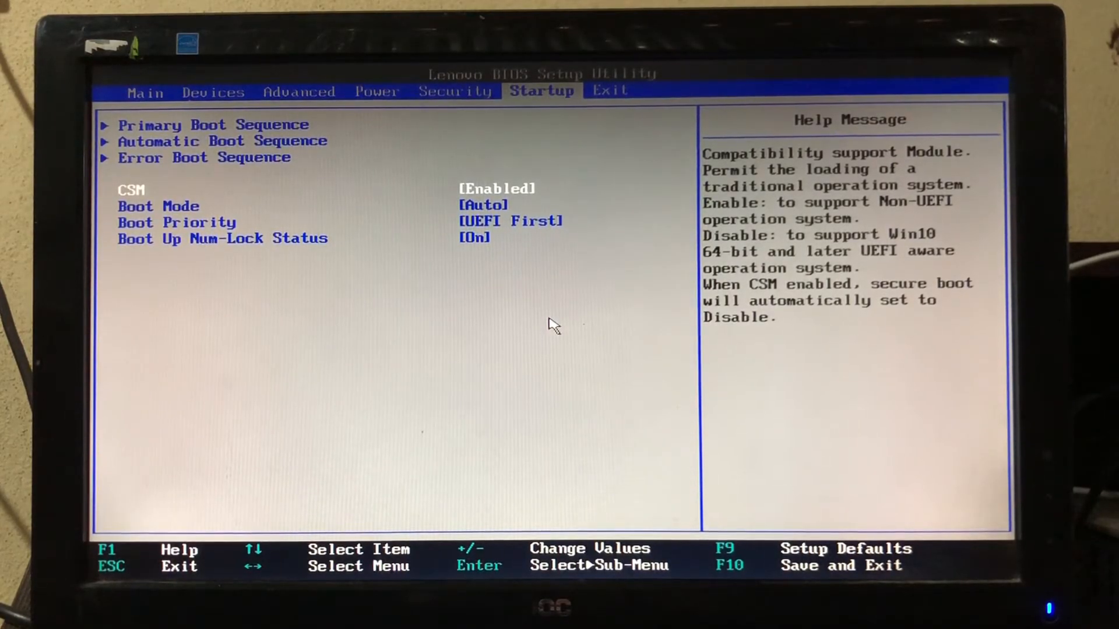
{"action": "key", "text": "f10"}
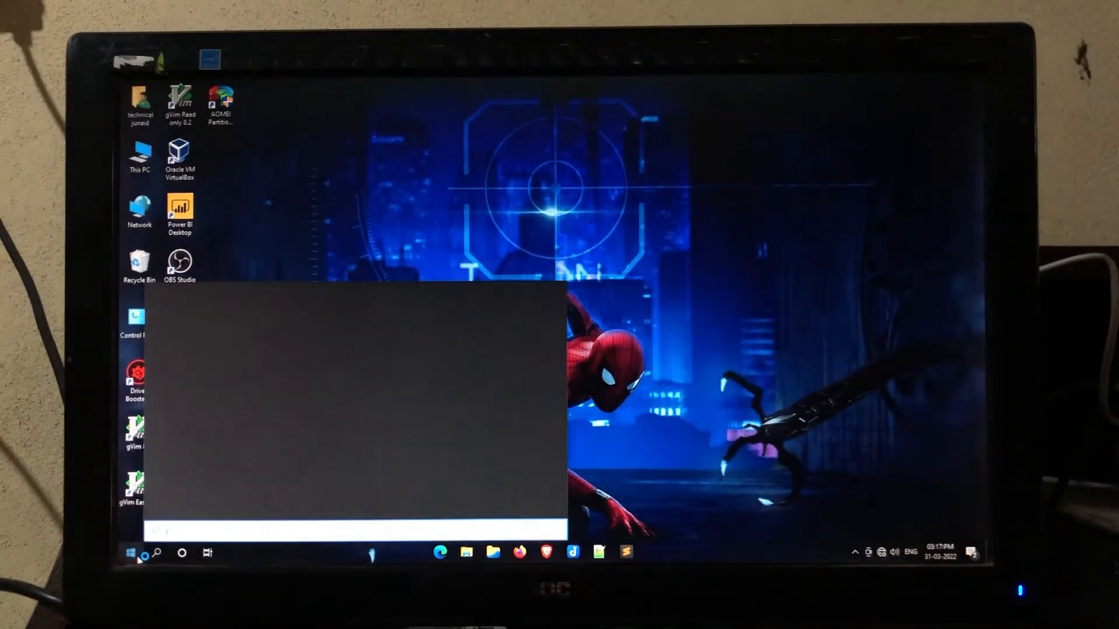
Search 'info' from Start to open System Information.
{"action": "type", "text": "info"}
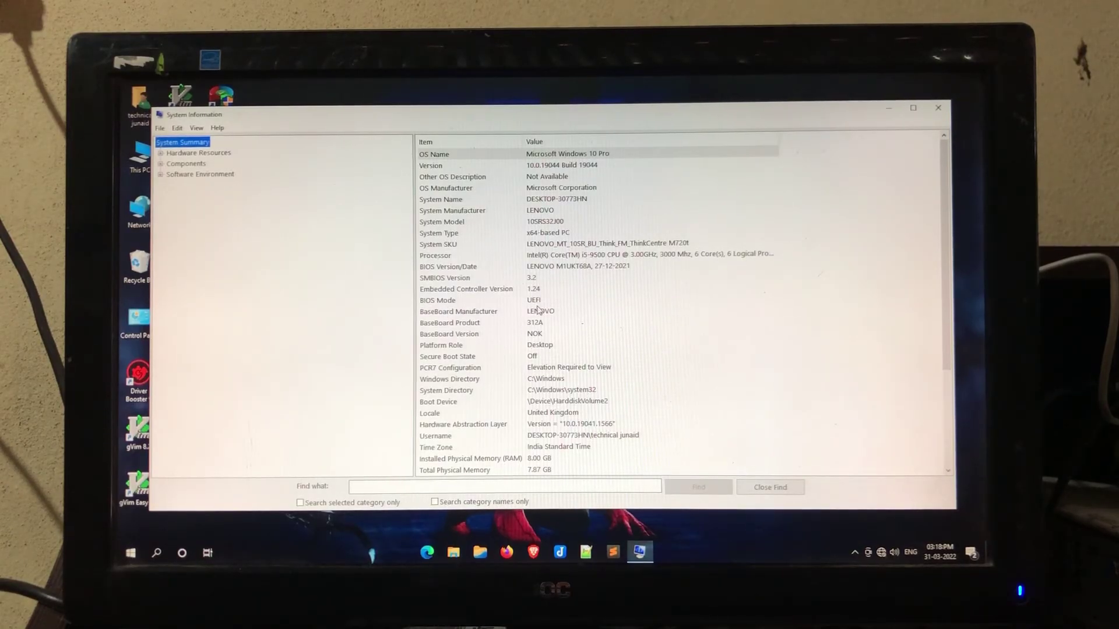
Close System Information and browse the files on Local Disk (F:) through This PC.
{"action": "left_click", "coordinate": [937, 108]}
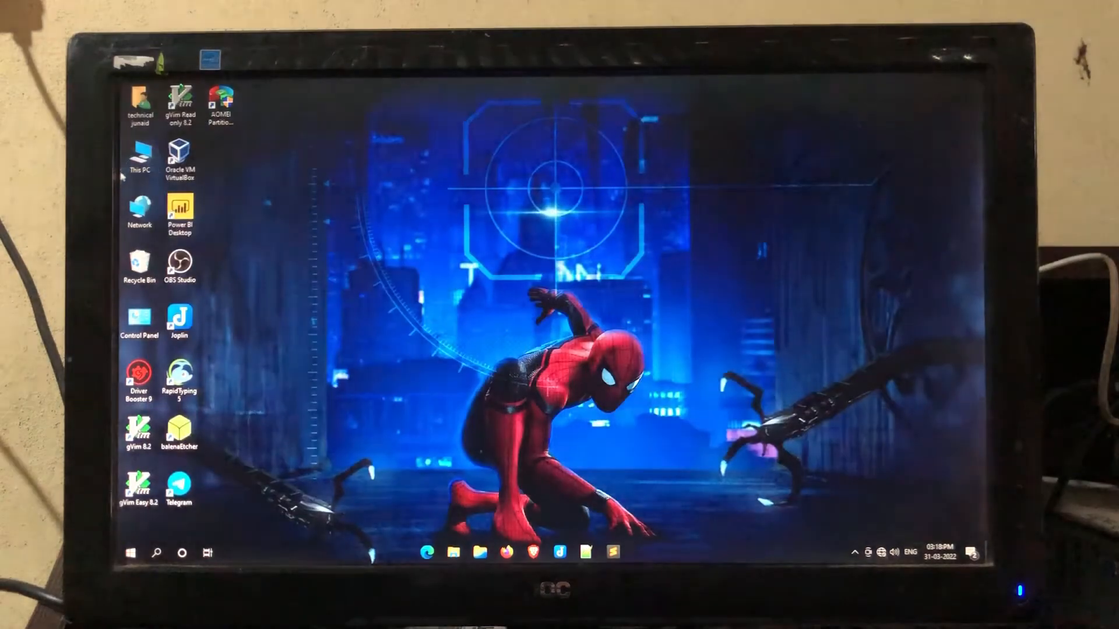
{"action": "double_click", "coordinate": [139, 156]}
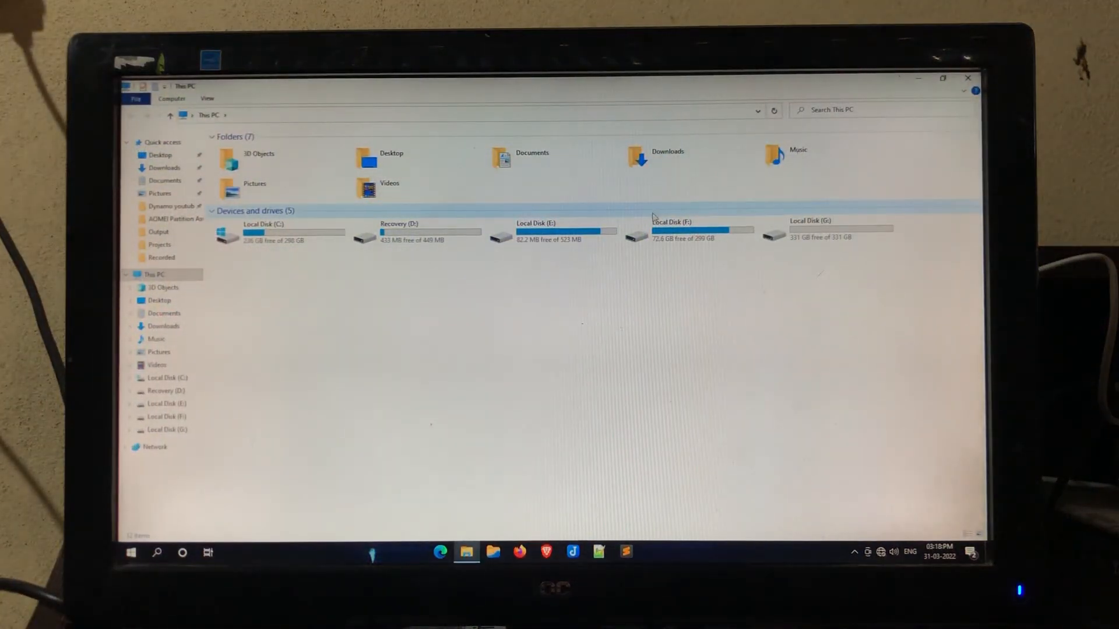
{"action": "double_click", "coordinate": [670, 229]}
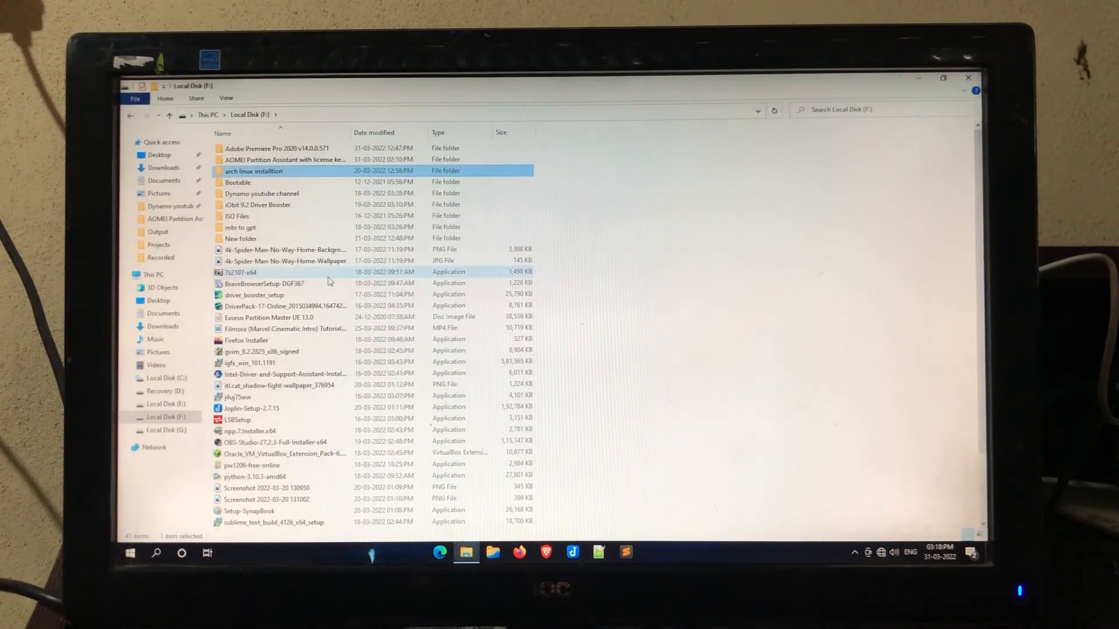
{"action": "left_click", "coordinate": [261, 351]}
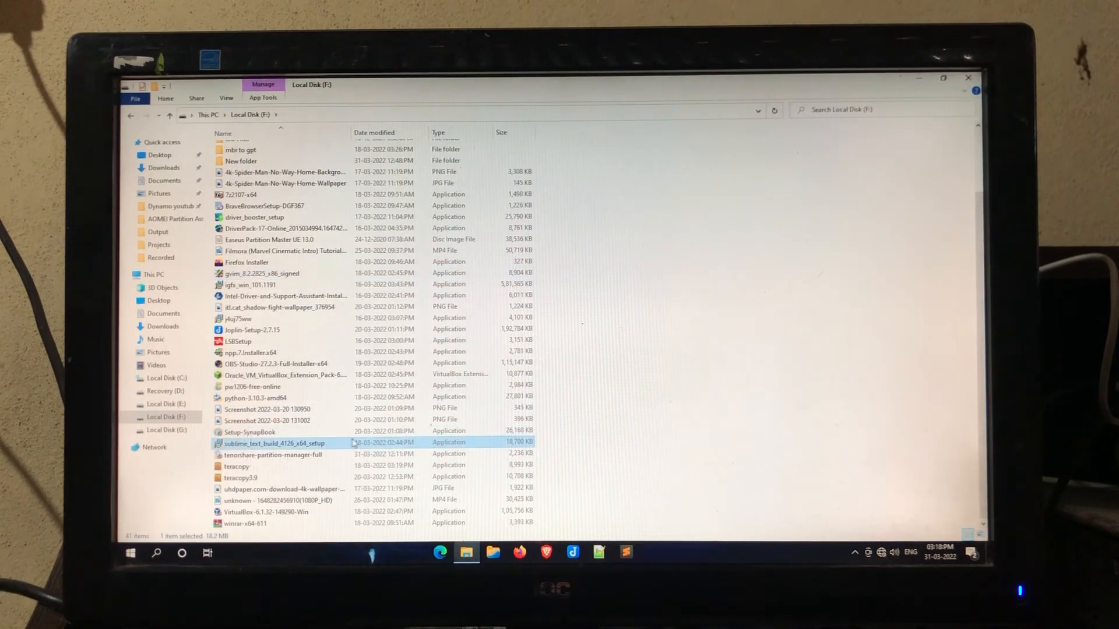
{"action": "scroll", "scroll_direction": "up", "scroll_amount": 3}
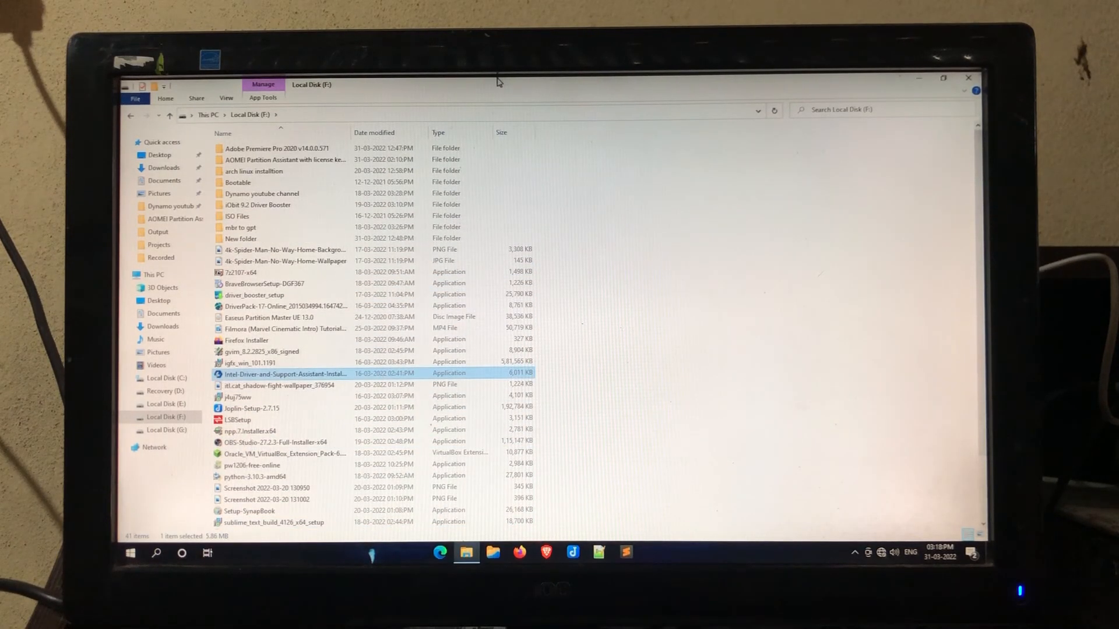
{"action": "mouse_move", "coordinate": [968, 77]}
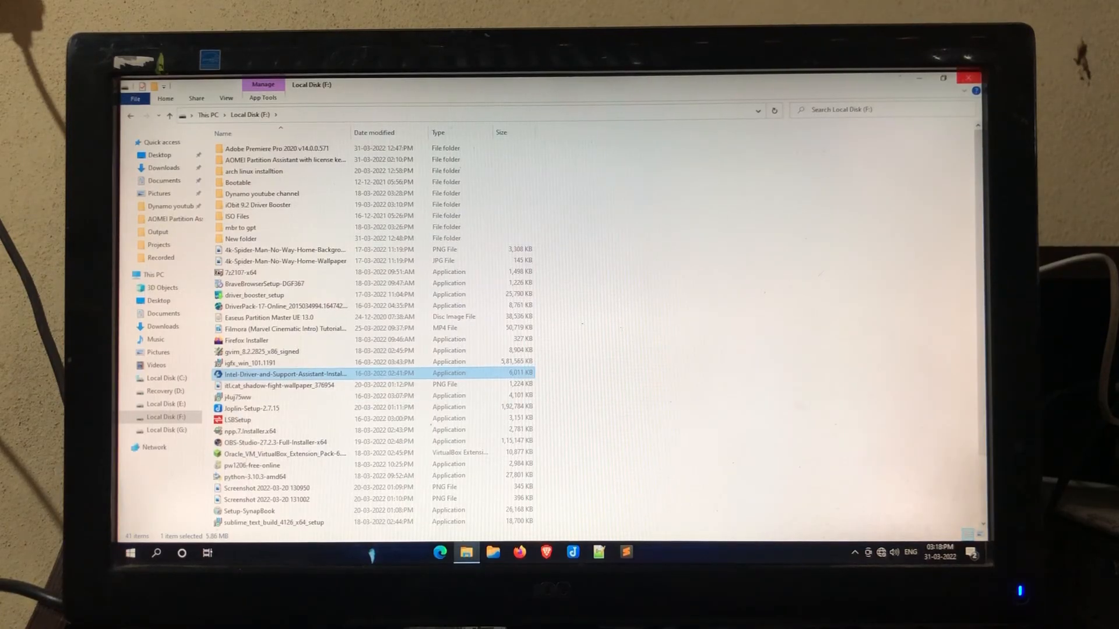